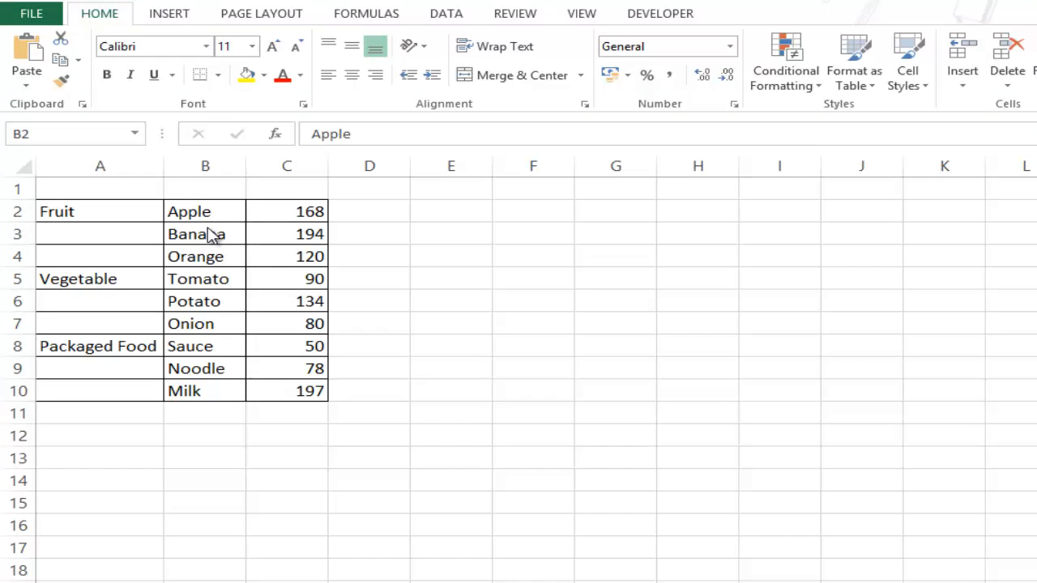
mouse_move(275, 234)
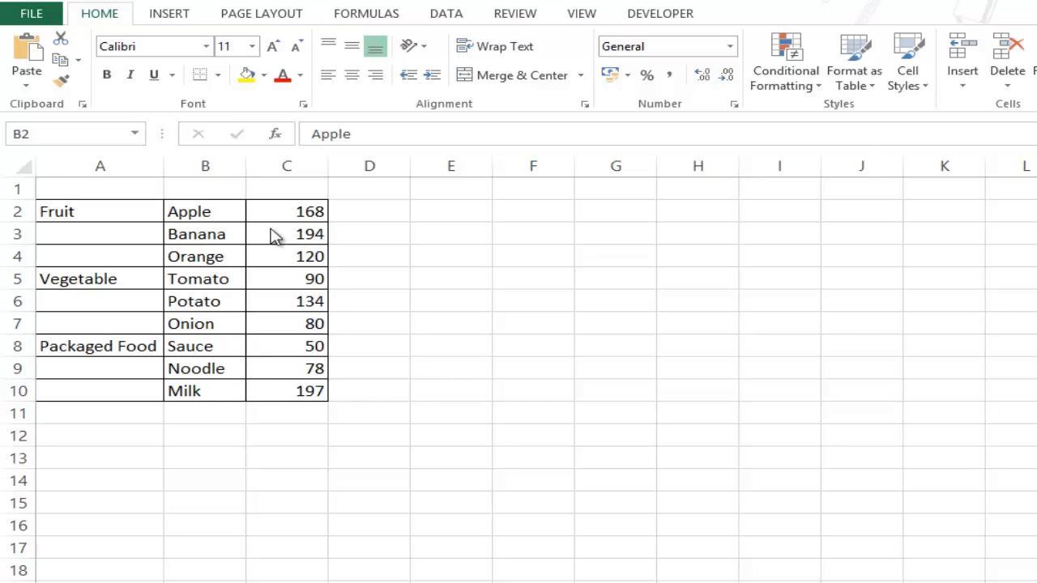
mouse_move(291, 379)
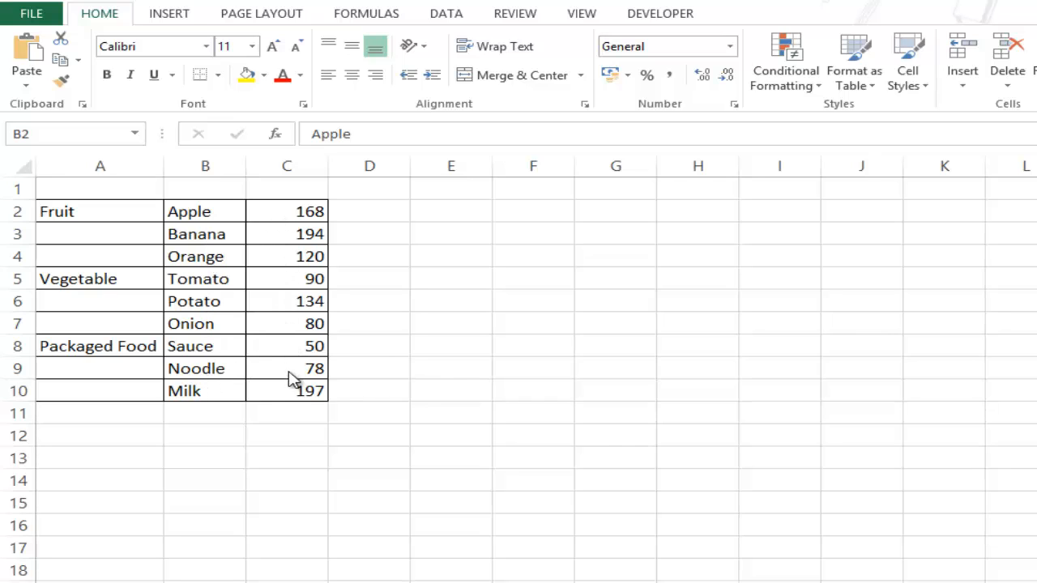
mouse_move(292, 393)
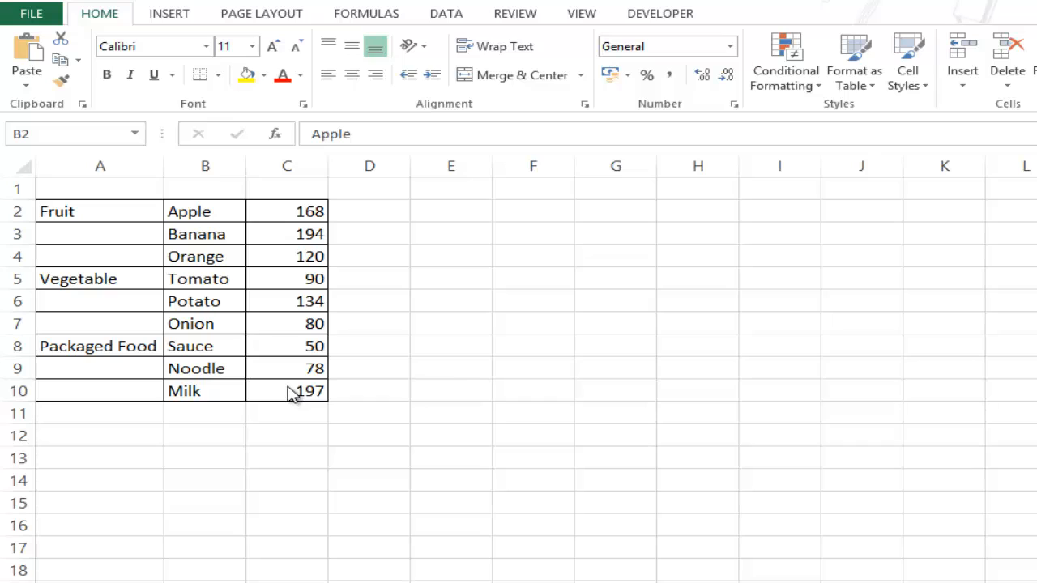
mouse_move(120, 220)
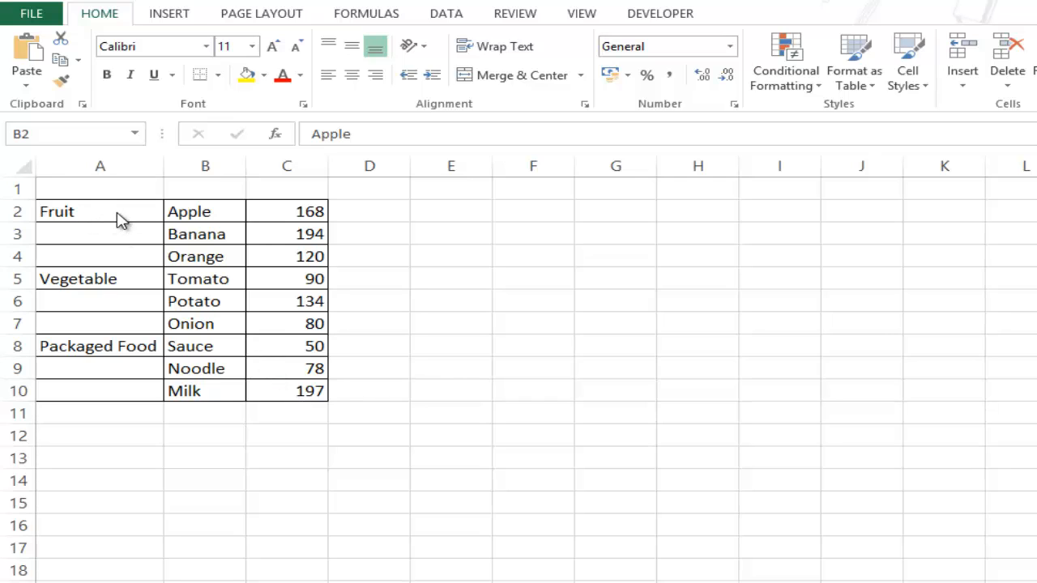
mouse_move(213, 256)
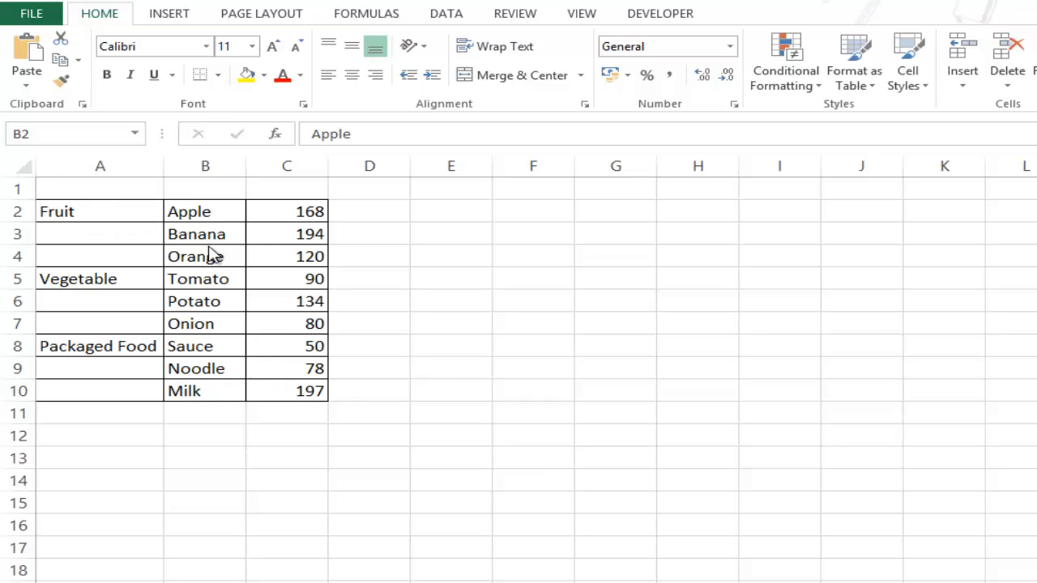
mouse_move(112, 221)
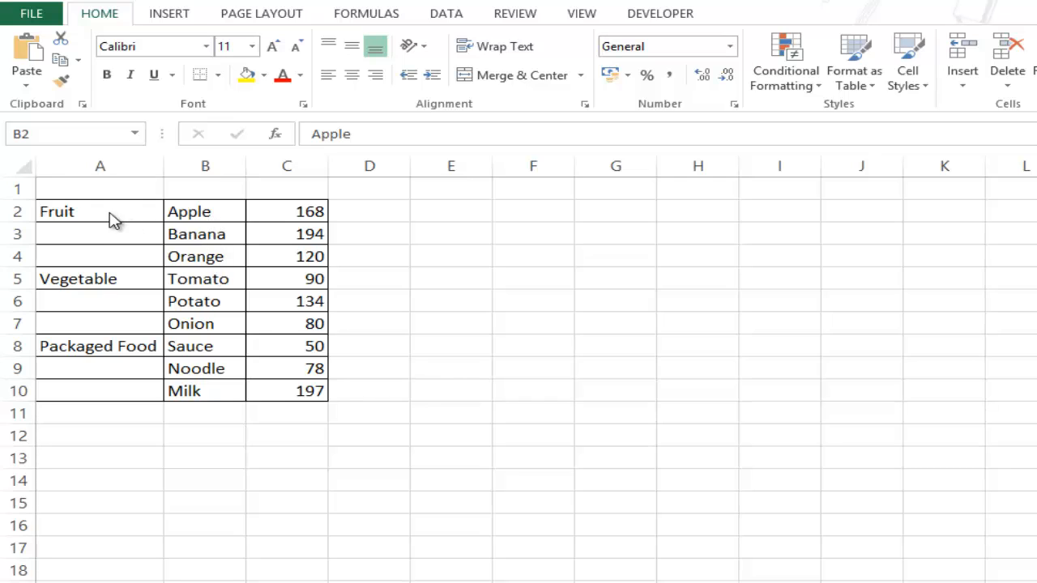
mouse_move(188, 233)
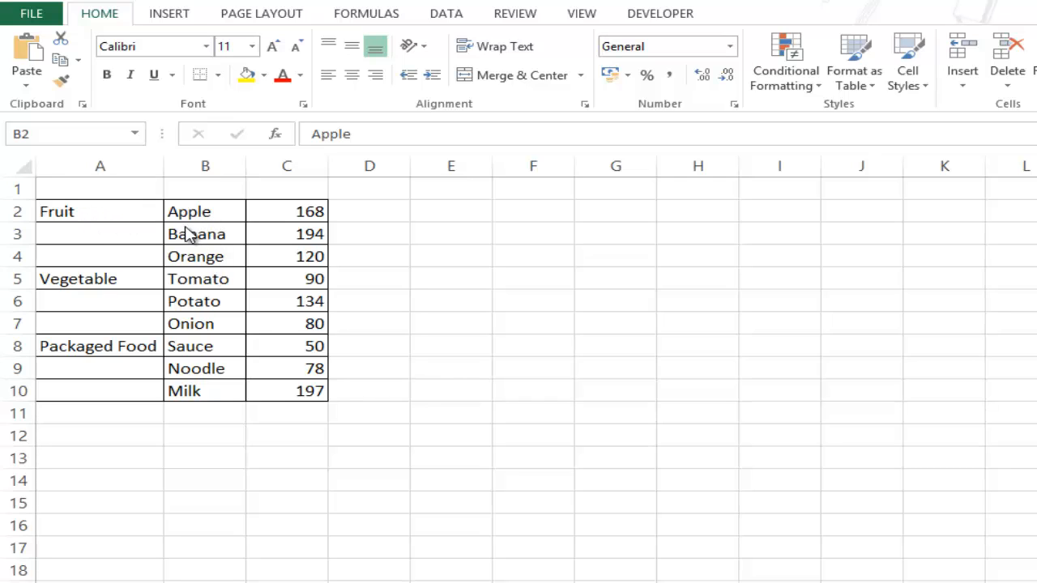
mouse_move(176, 279)
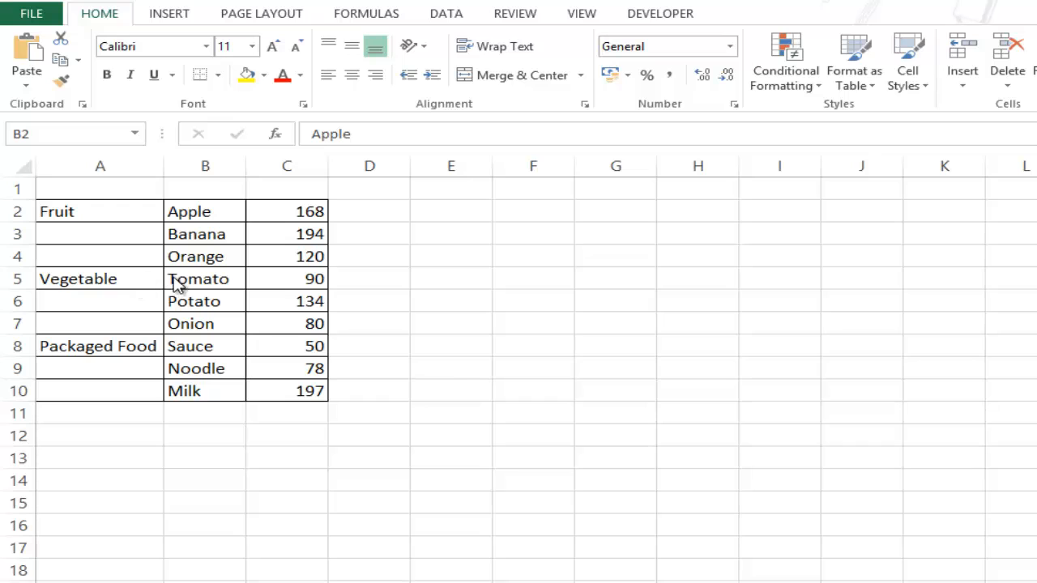
mouse_move(229, 397)
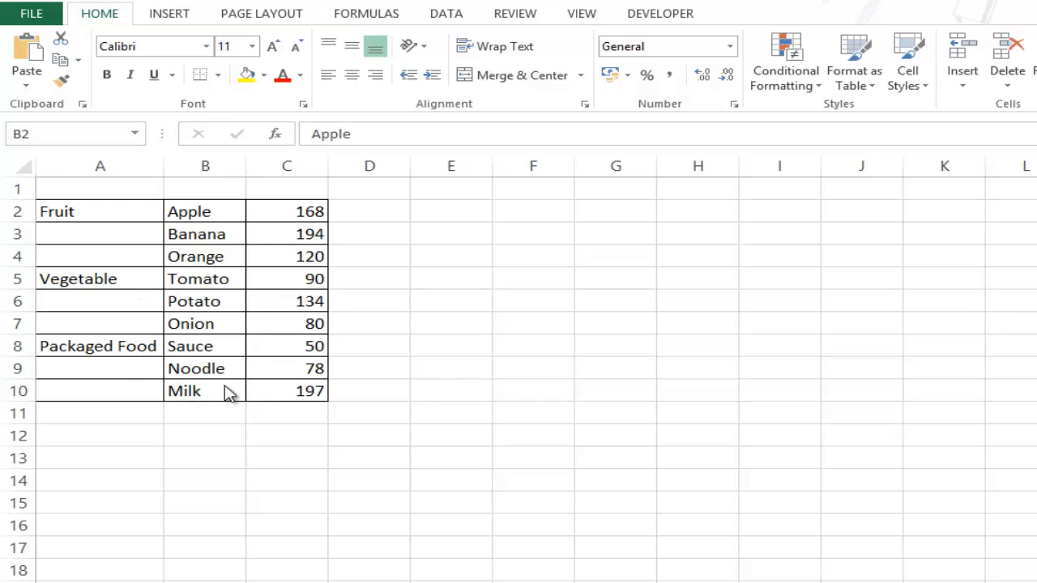
mouse_move(292, 395)
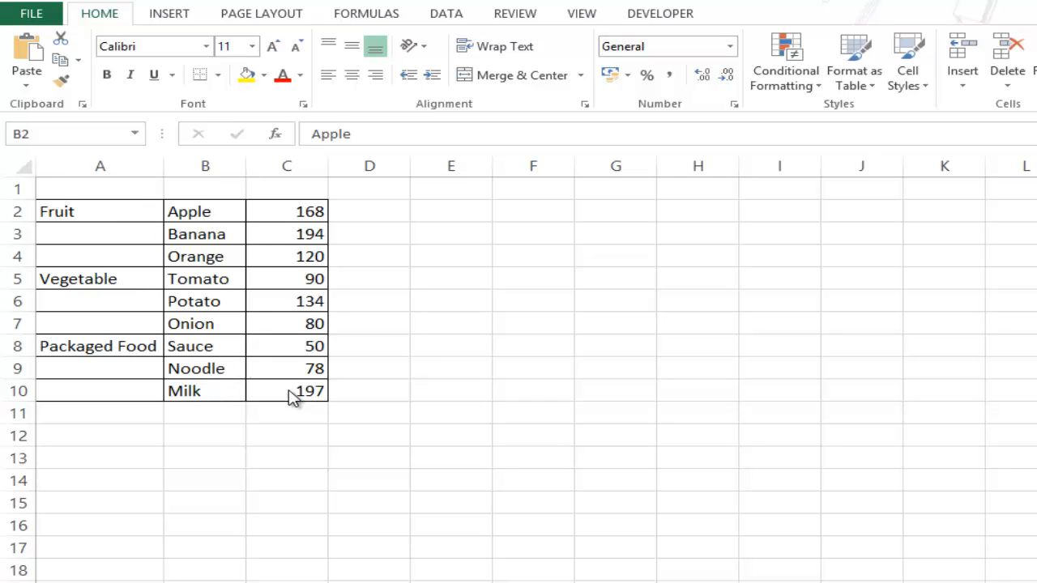
mouse_move(158, 233)
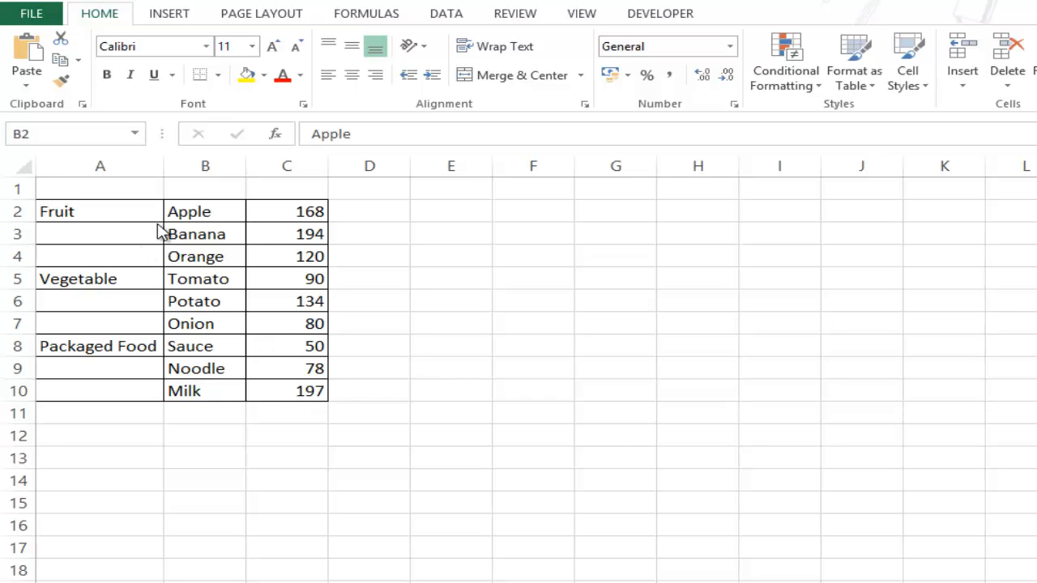
mouse_move(133, 220)
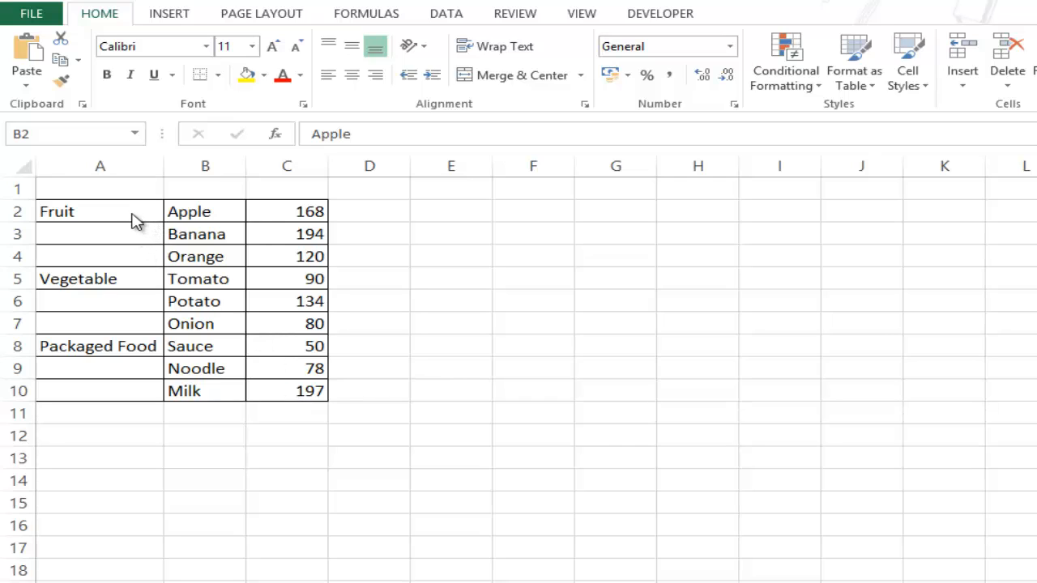
mouse_move(201, 210)
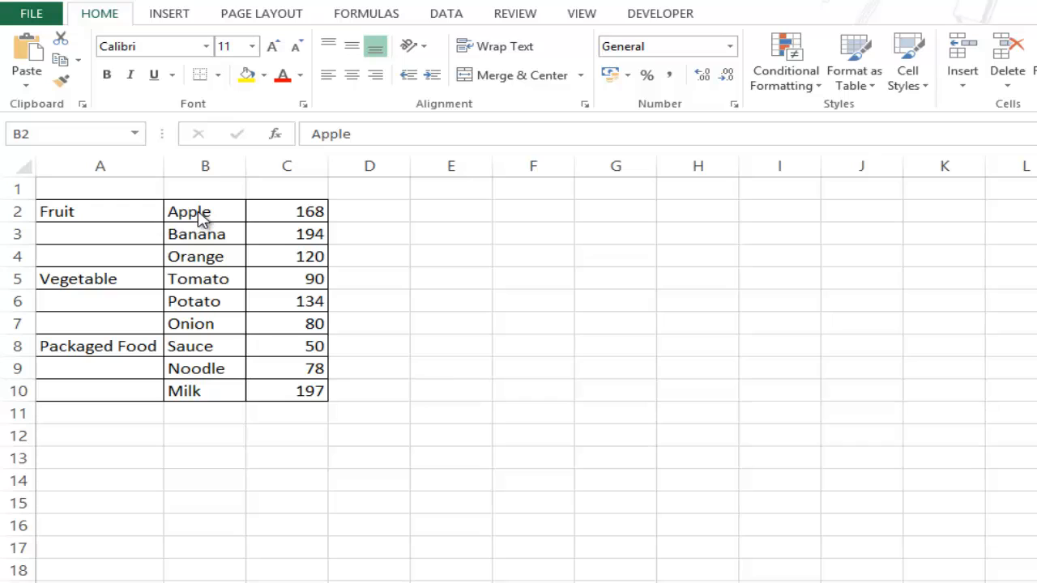
mouse_move(204, 256)
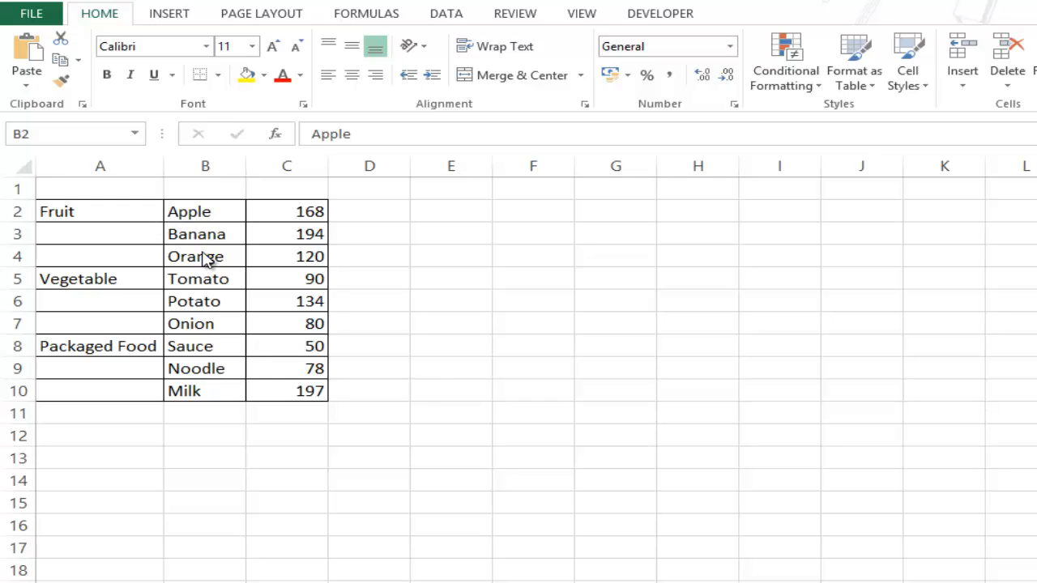
mouse_move(191, 256)
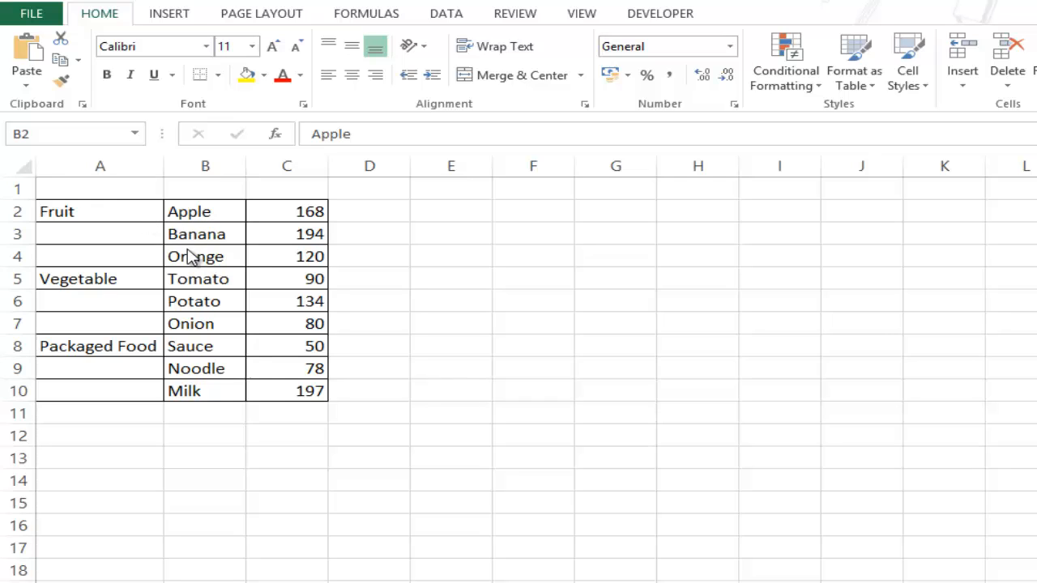
mouse_move(235, 276)
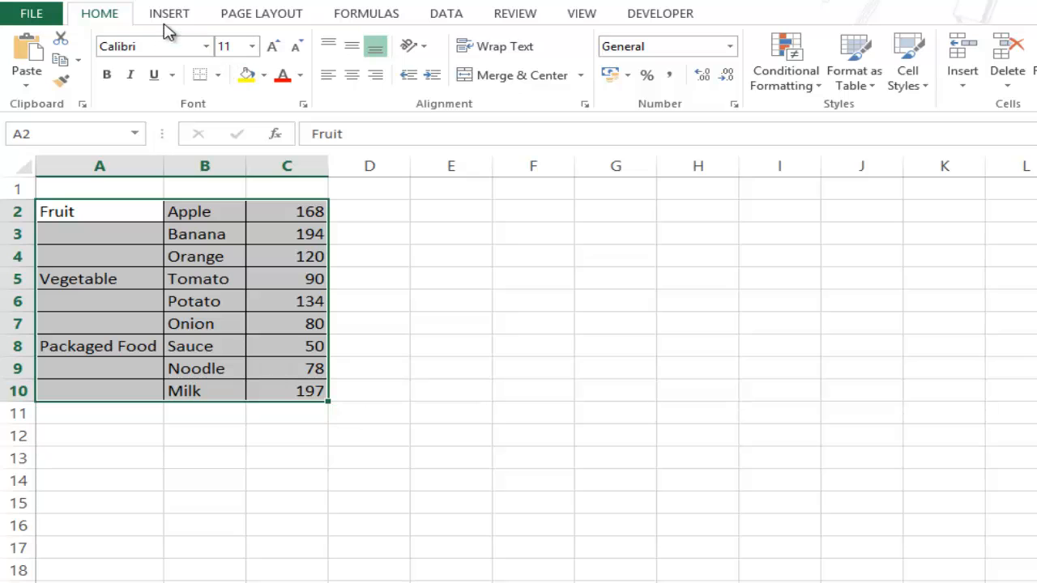
Insert a 2-D clustered column chart from the selected A2:C10 category and item data
left_click(168, 13)
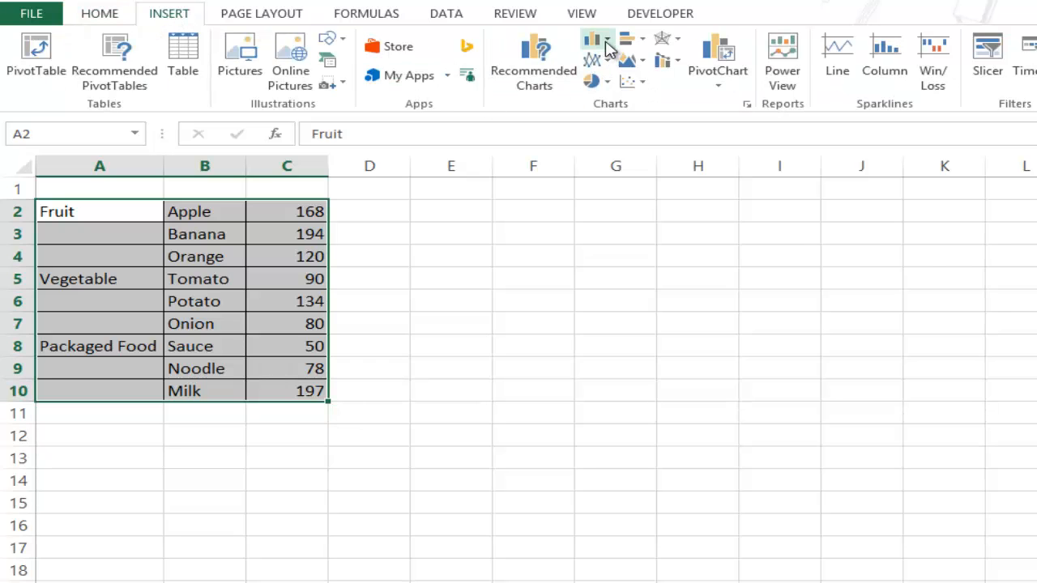
left_click(587, 39)
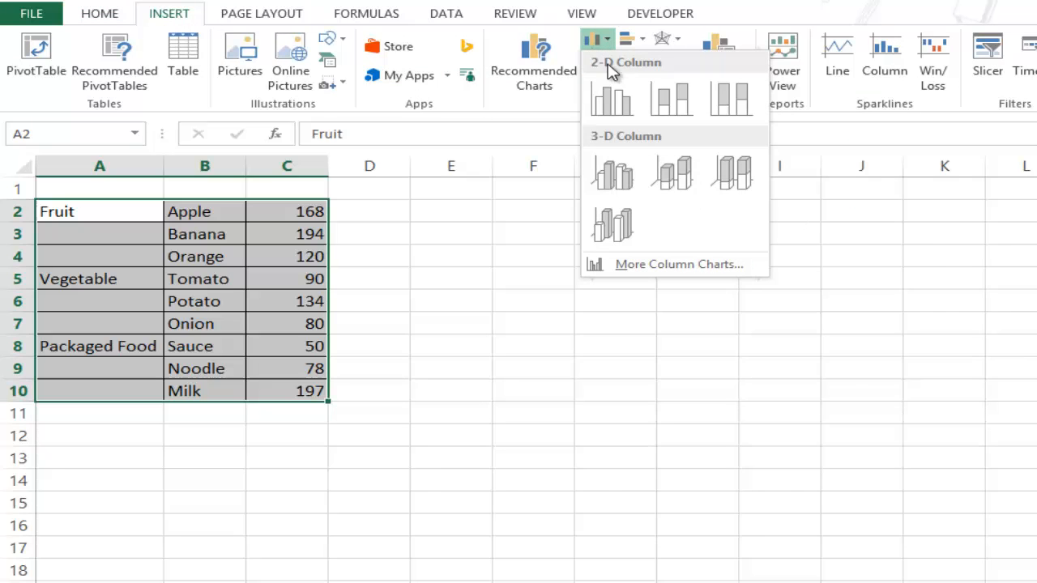
left_click(609, 99)
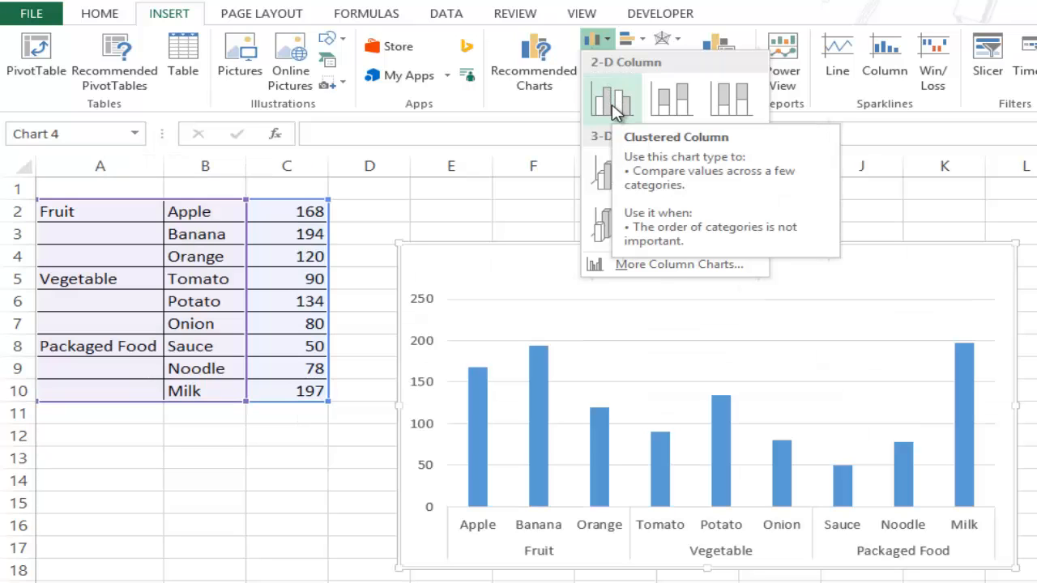
left_click(612, 92)
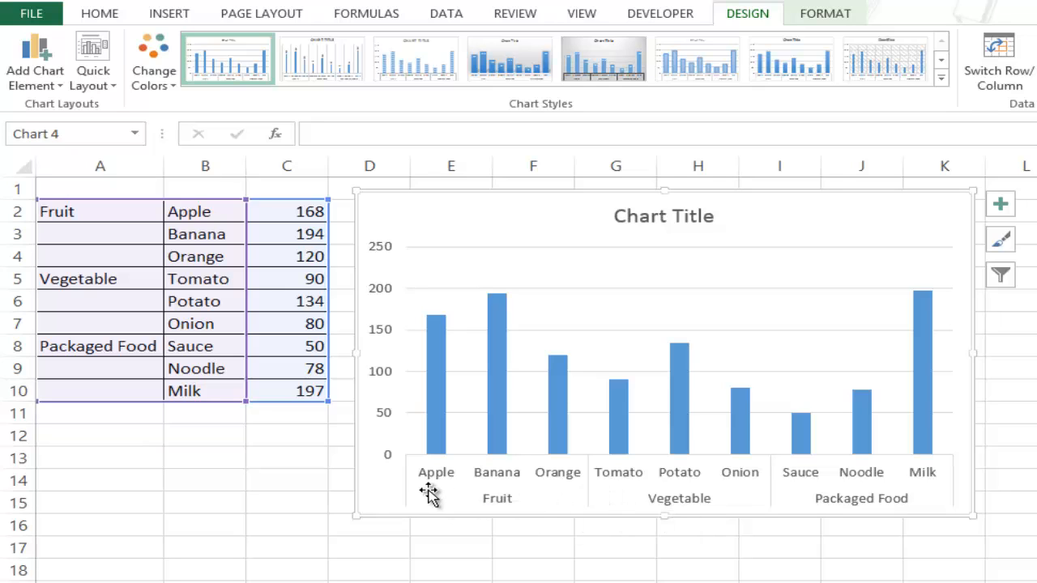
mouse_move(489, 503)
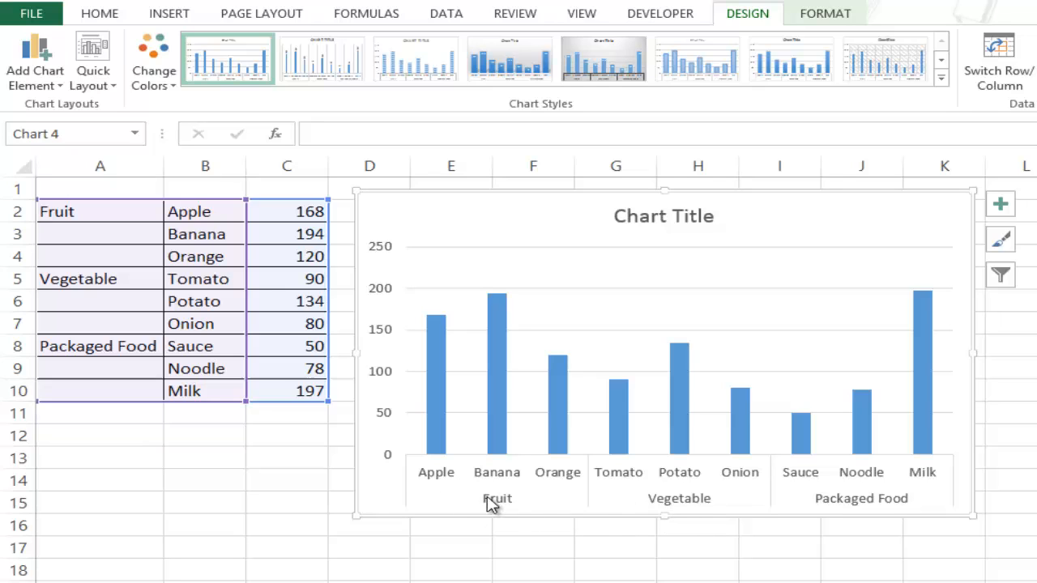
mouse_move(445, 484)
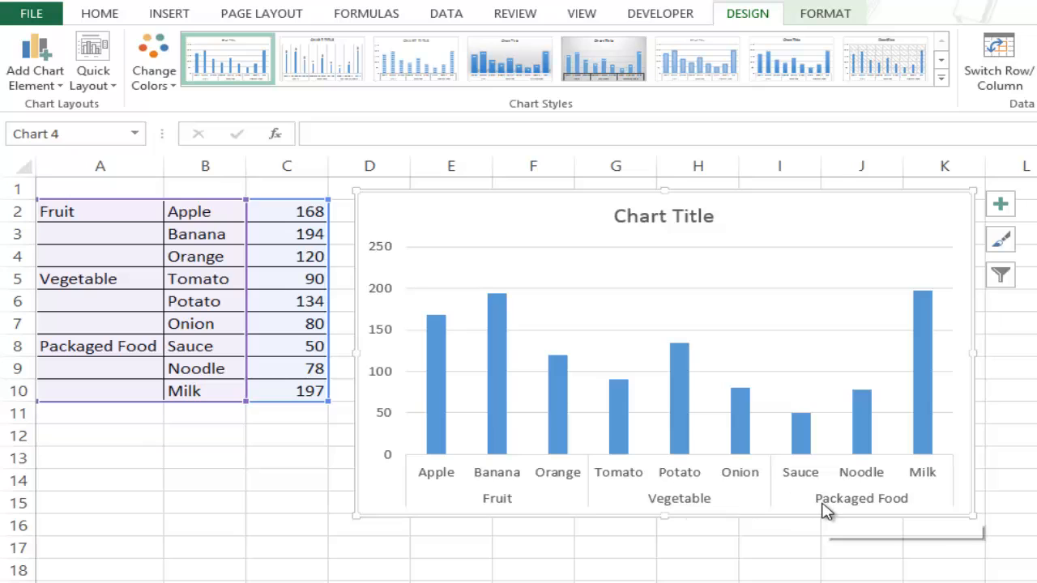
mouse_move(813, 511)
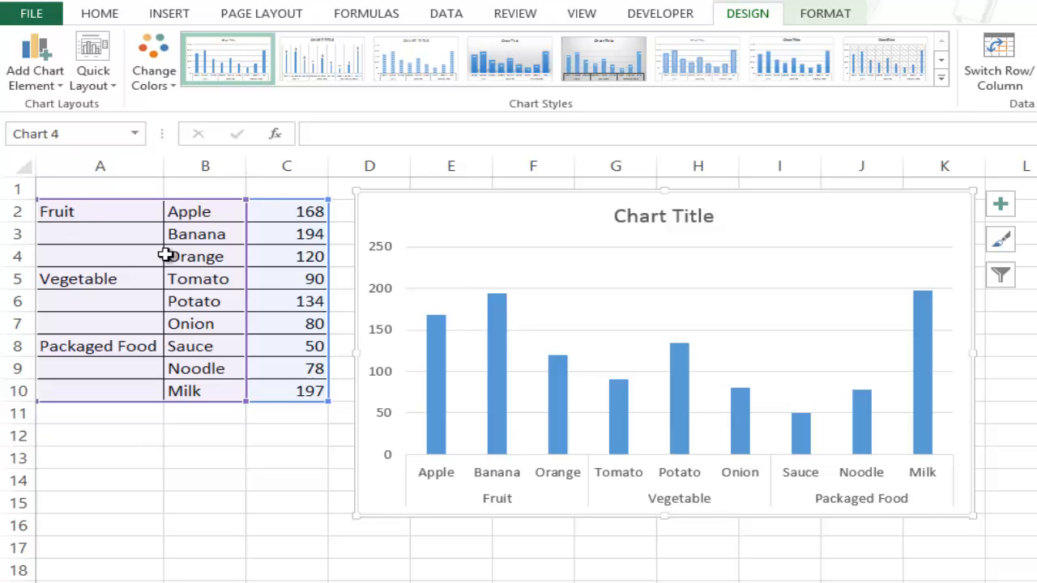
mouse_move(444, 470)
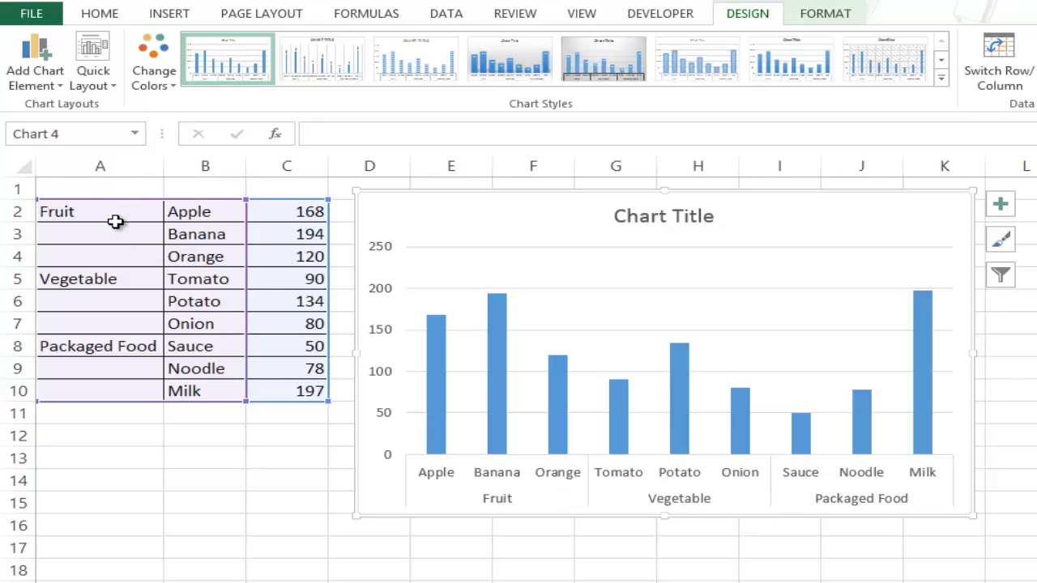
left_click(89, 211)
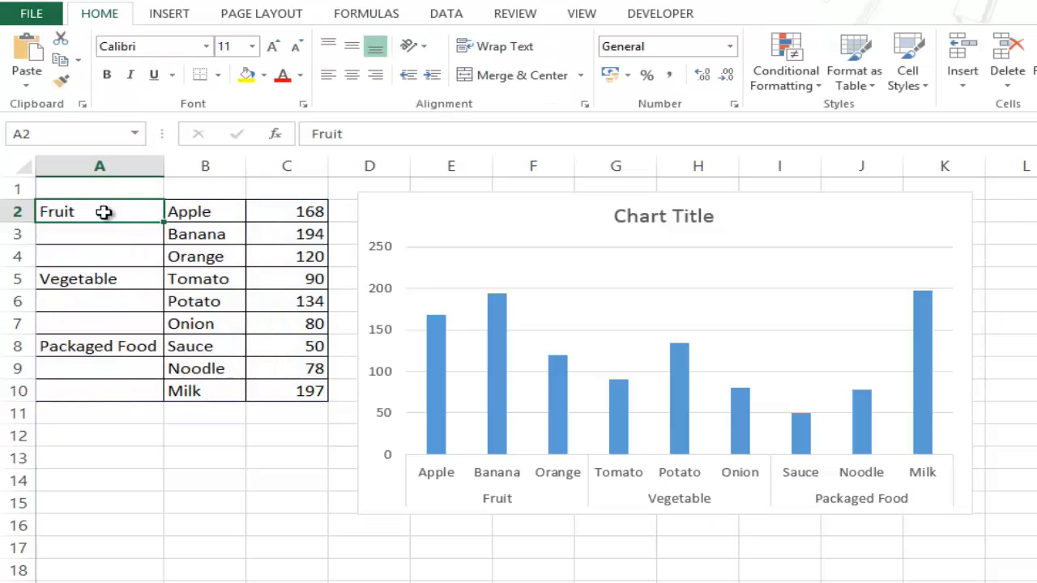
mouse_move(192, 217)
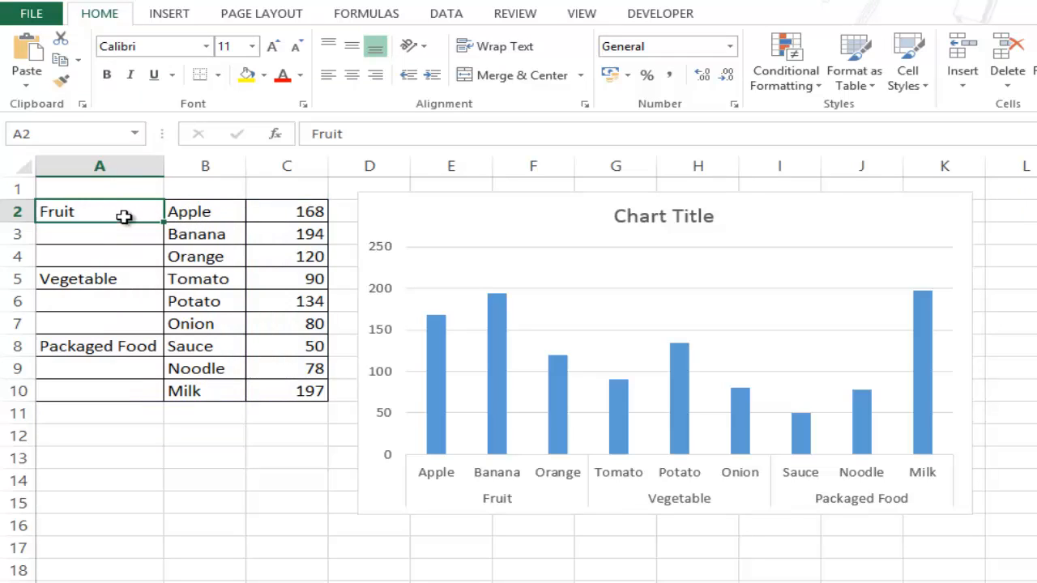
left_click(99, 256)
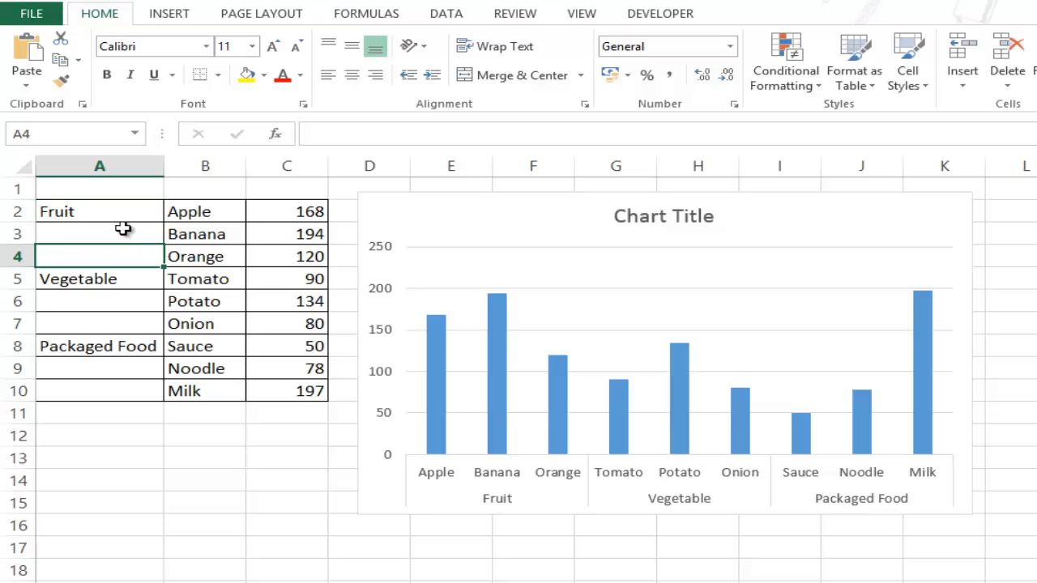
left_click(100, 211)
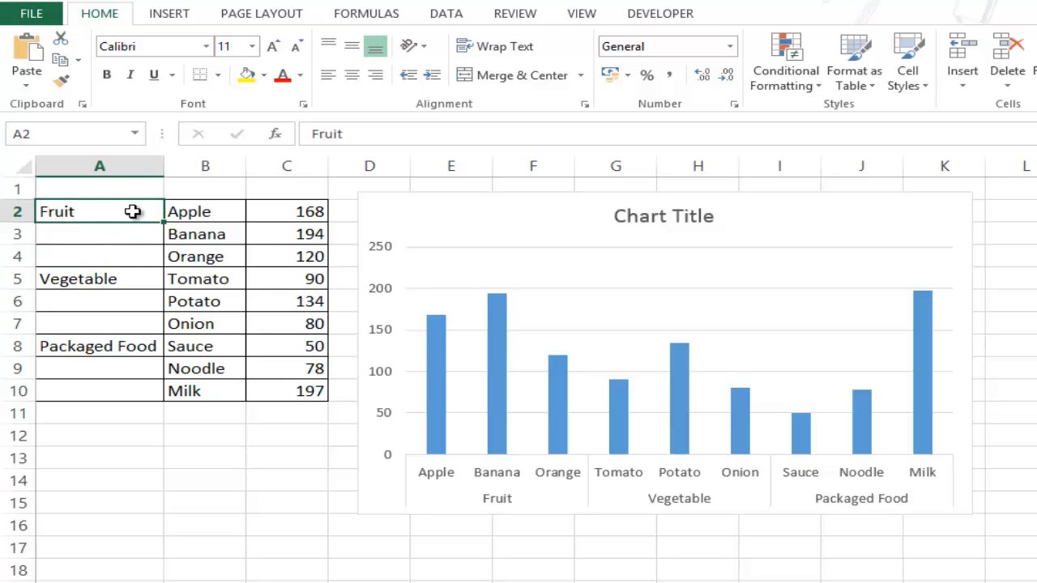
left_click_drag(189, 210, 195, 256)
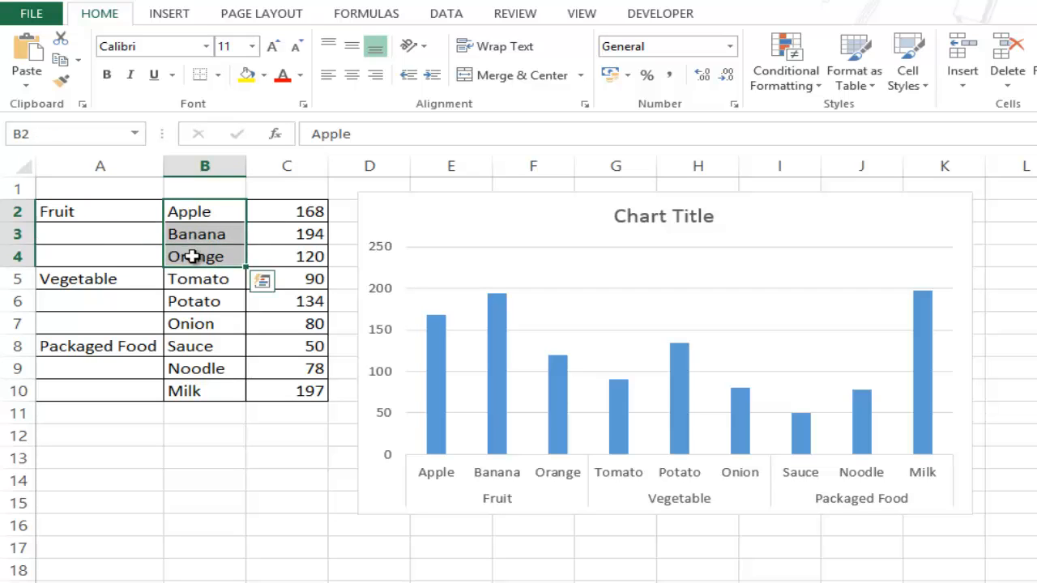
mouse_move(155, 261)
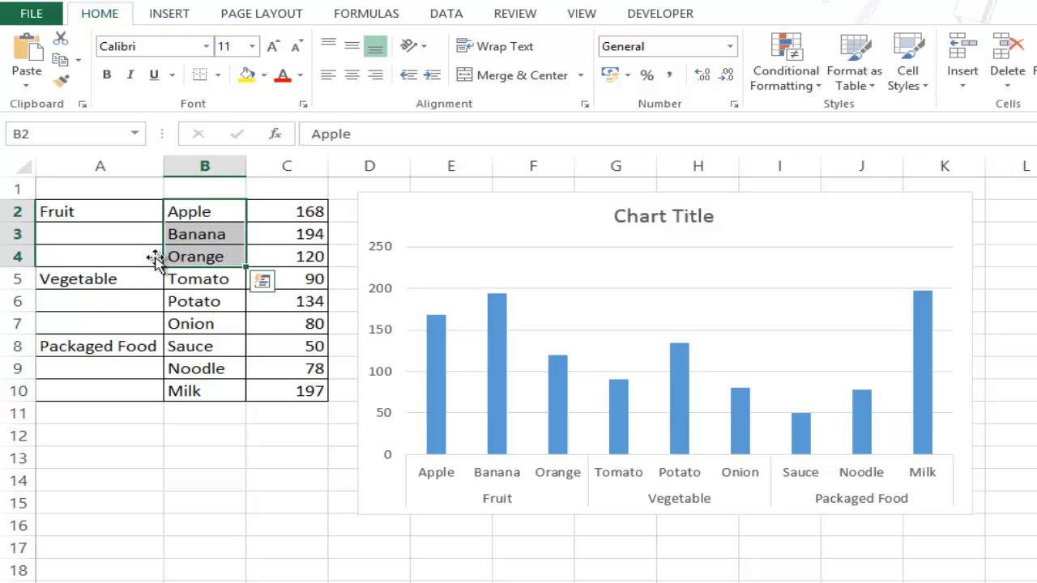
left_click(100, 256)
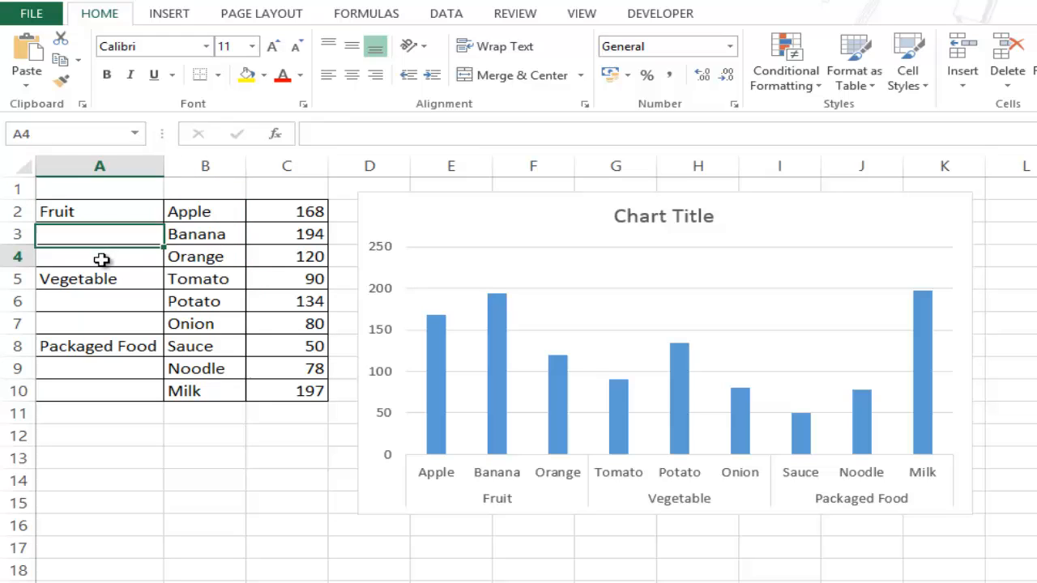
left_click(98, 279)
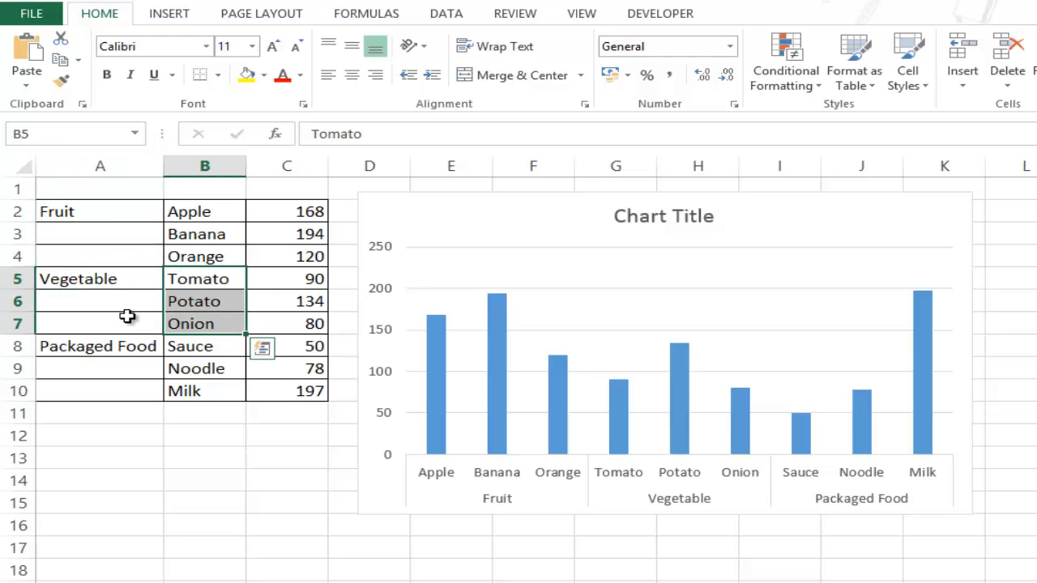
left_click(101, 301)
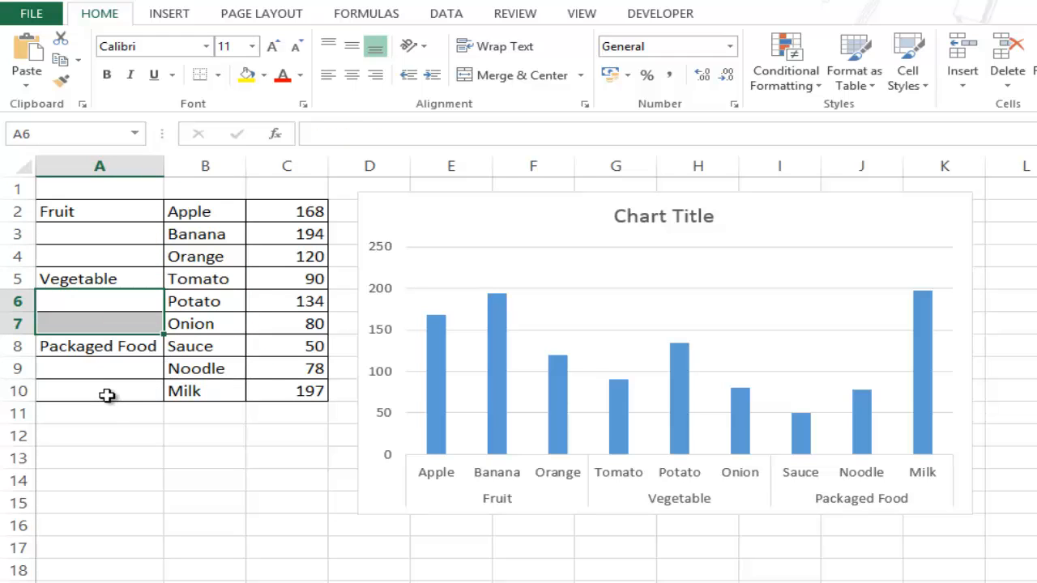
left_click(100, 391)
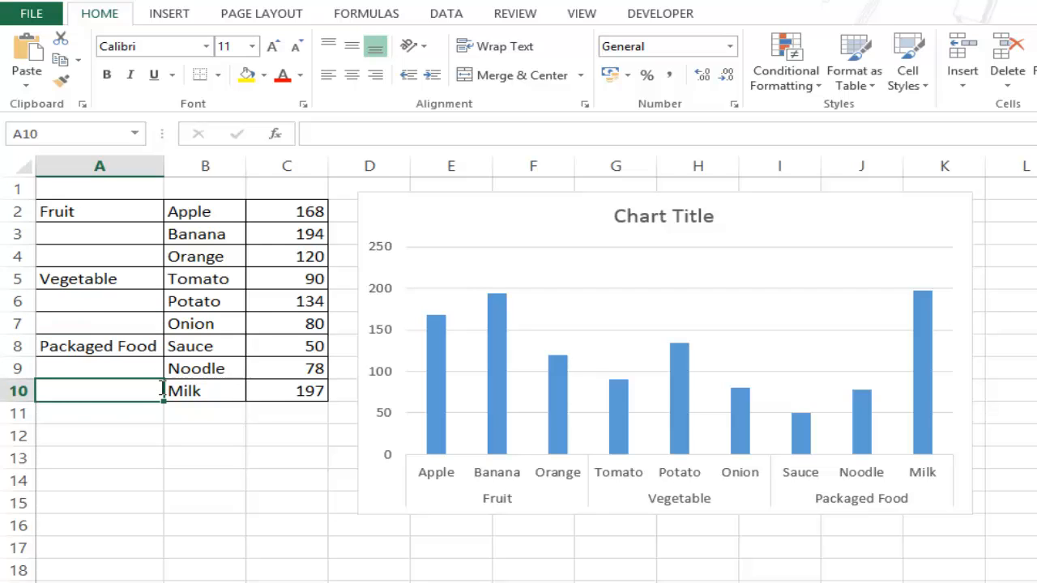
Enter Dairy in A10 so Milk appears under a fourth Dairy group on the chart
type("Li")
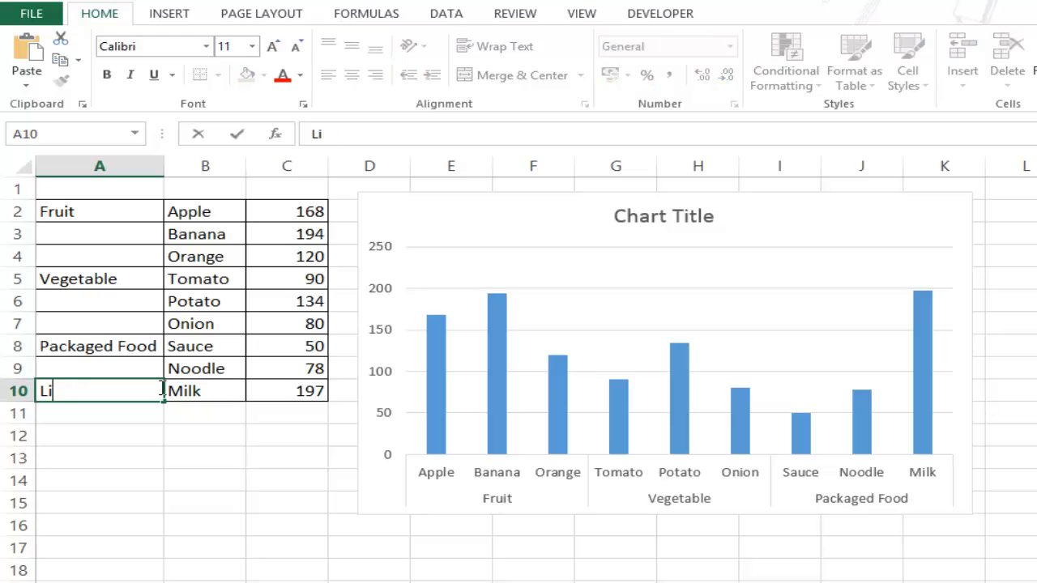
type("Dairy")
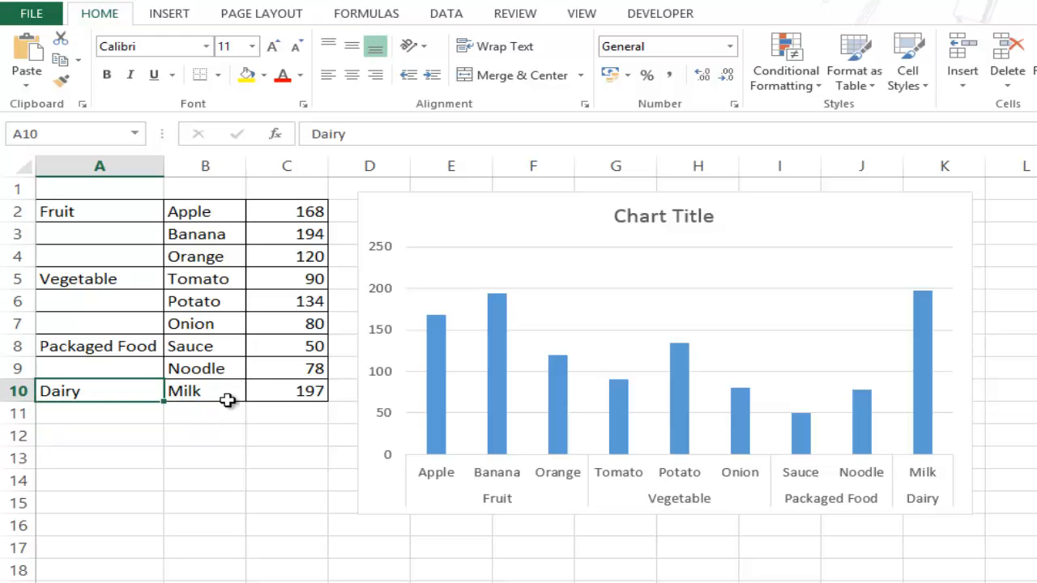
mouse_move(931, 532)
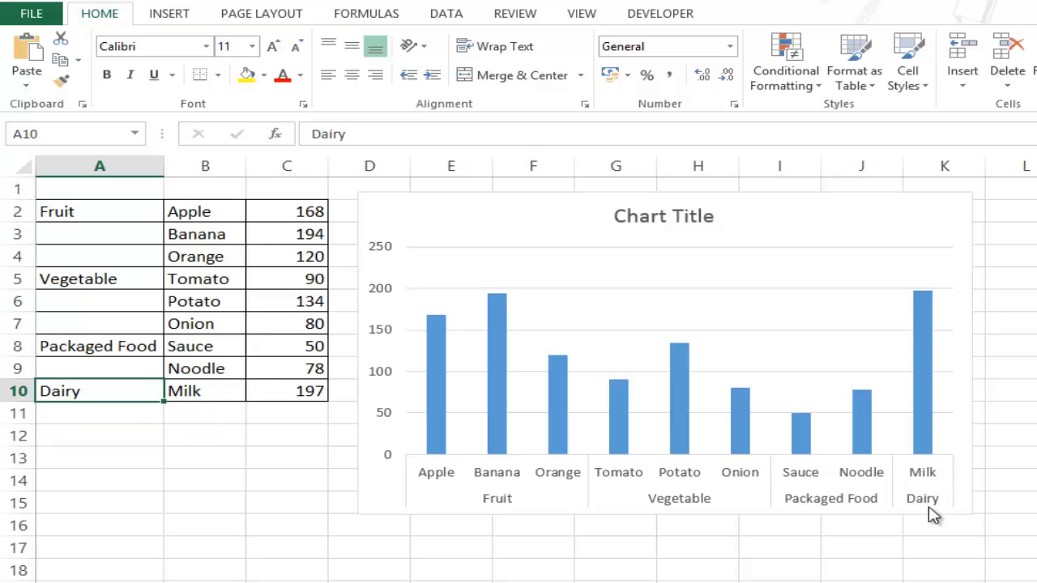
mouse_move(209, 246)
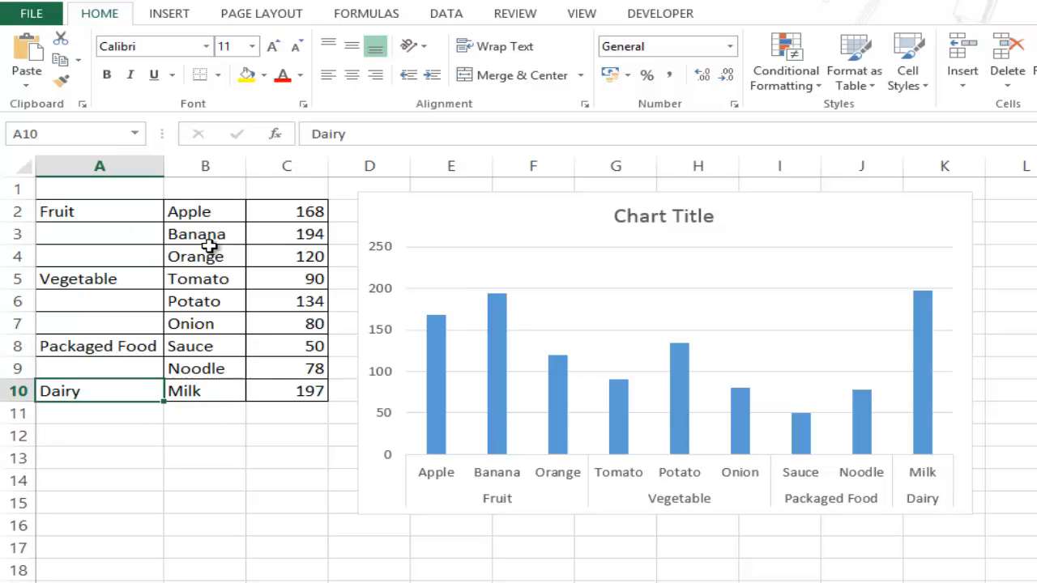